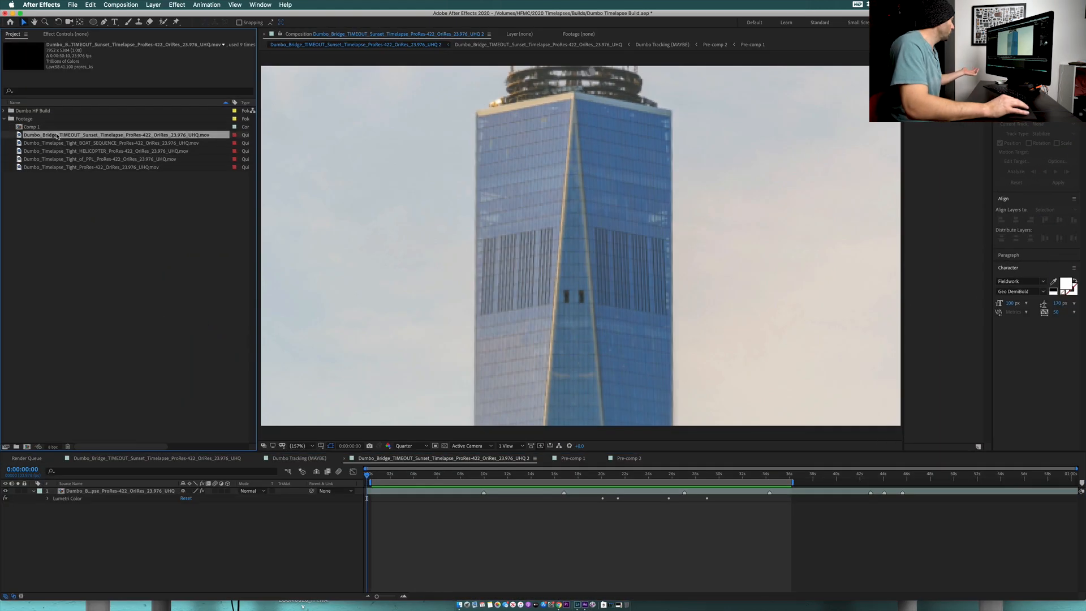
Select the wide bridge and tight skyline clips and build a single composition from both.
{"action": "left_click", "coordinate": [628, 458]}
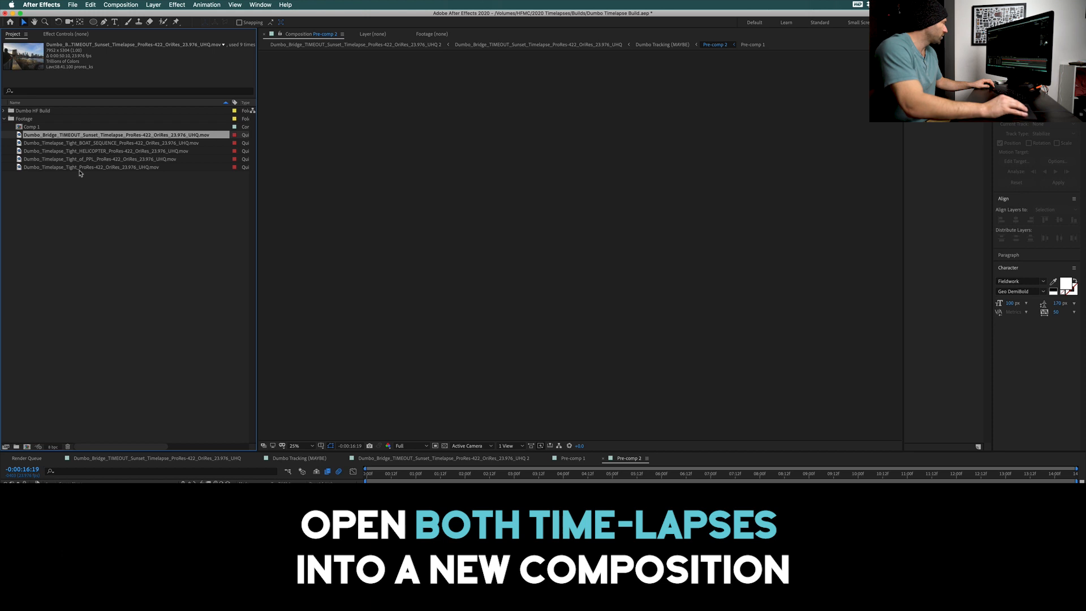
{"action": "left_click", "coordinate": [91, 168]}
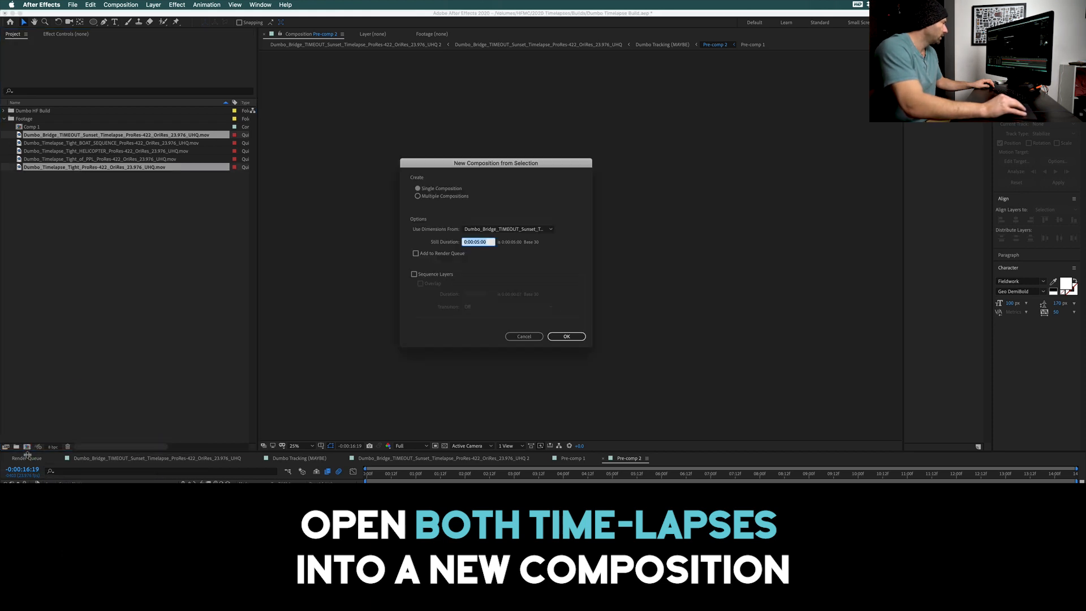
{"action": "left_click", "coordinate": [566, 336]}
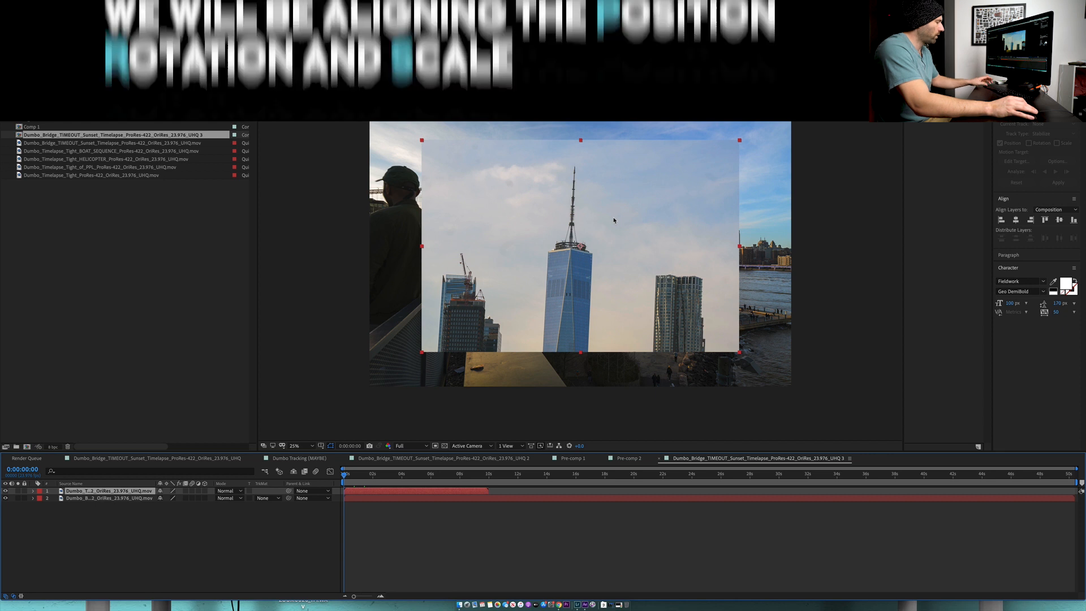
Reveal the skyline layer's transform properties, step its Scale down and nudge it over the distant towers.
{"action": "key", "text": "s"}
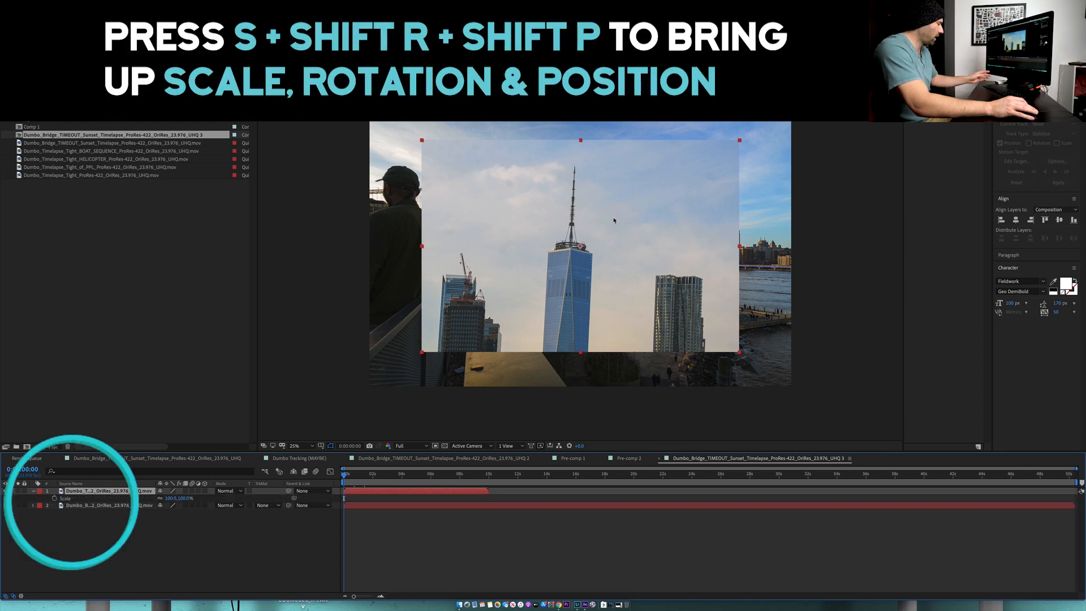
{"action": "key", "text": "shift+r"}
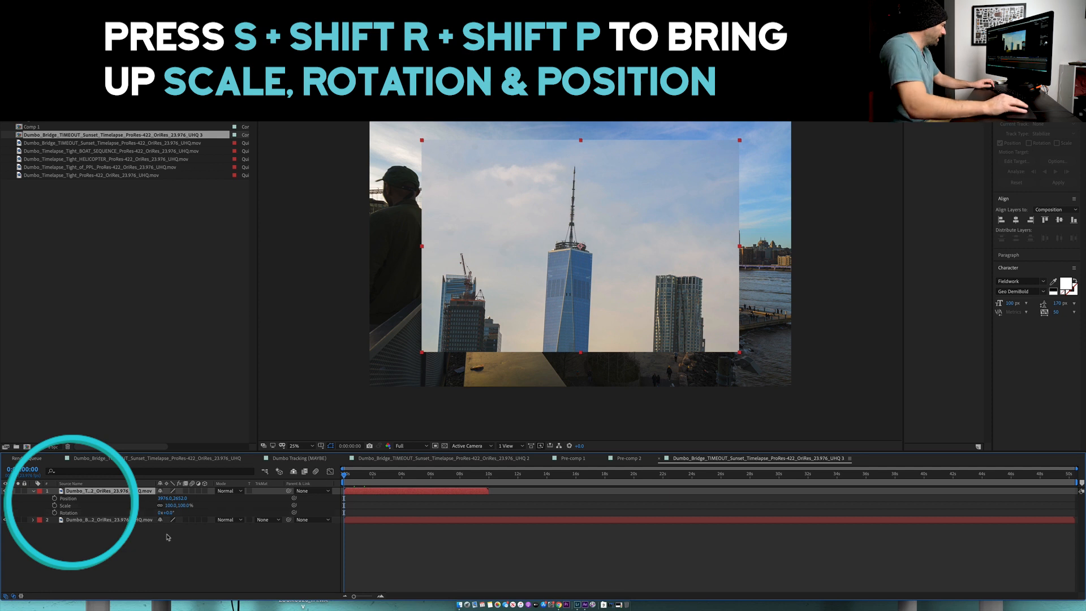
{"action": "double_click", "coordinate": [179, 505]}
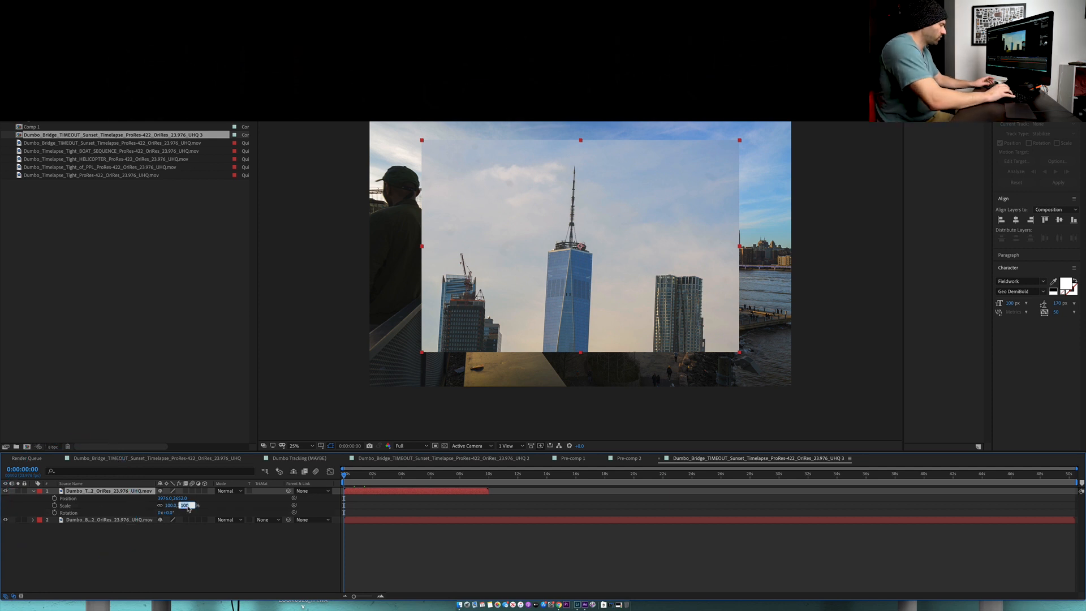
{"action": "key", "text": "shift+down"}
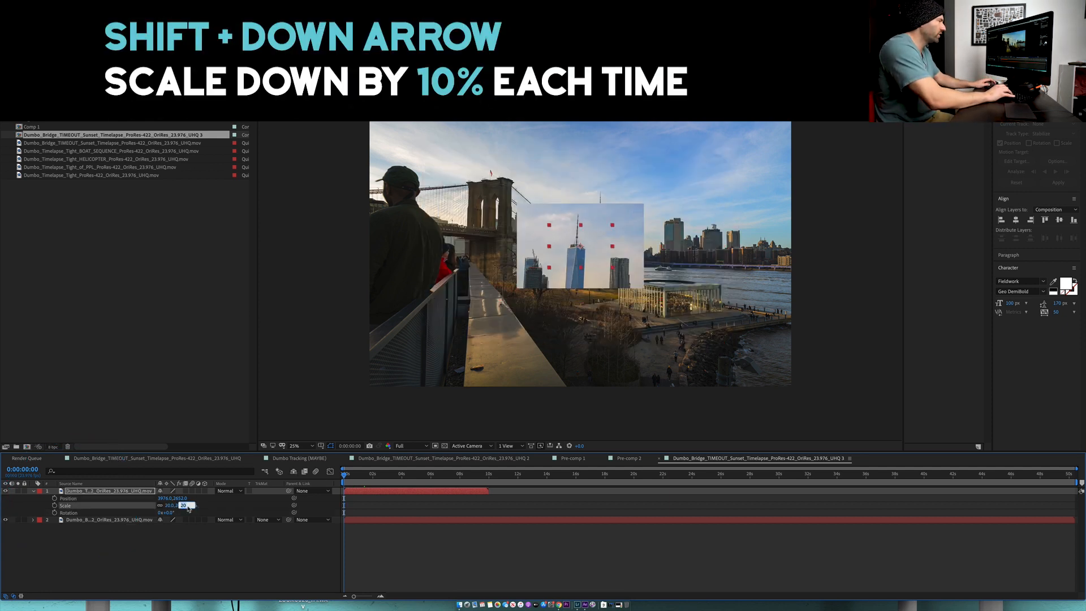
{"action": "key", "text": "shift+down"}
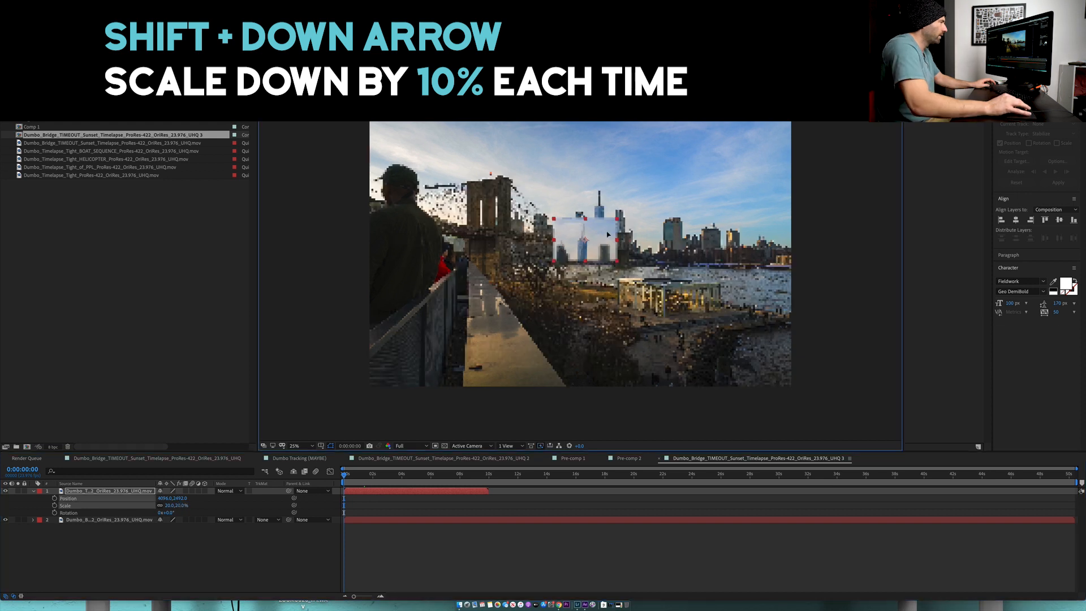
{"action": "key", "text": "shift+down"}
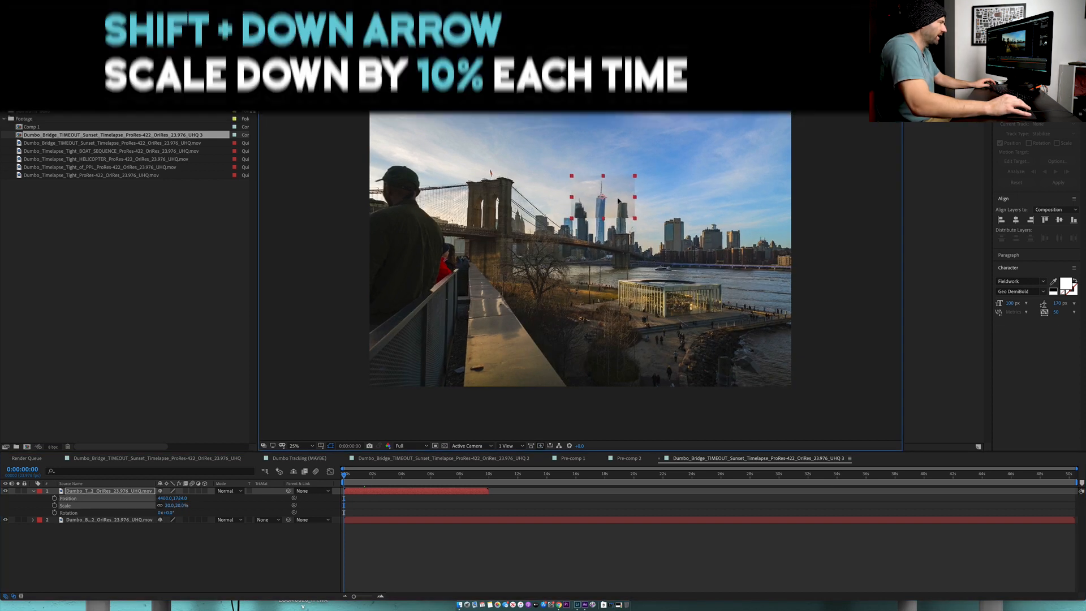
{"action": "key", "text": "shift+down"}
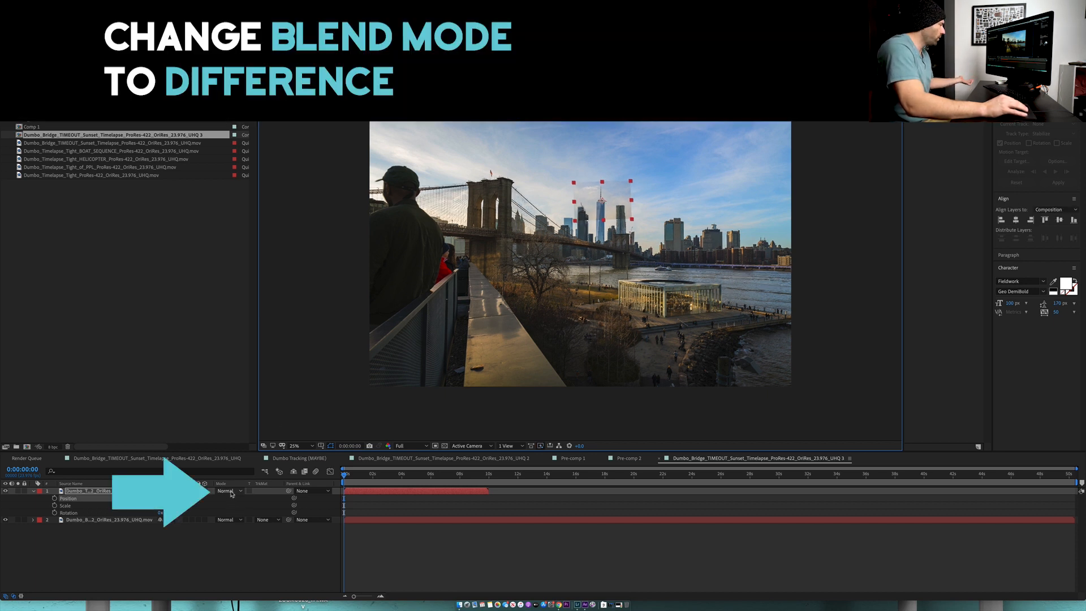
Set the skyline layer to Difference blend mode and show the Modes column in the timeline.
{"action": "left_click", "coordinate": [228, 490]}
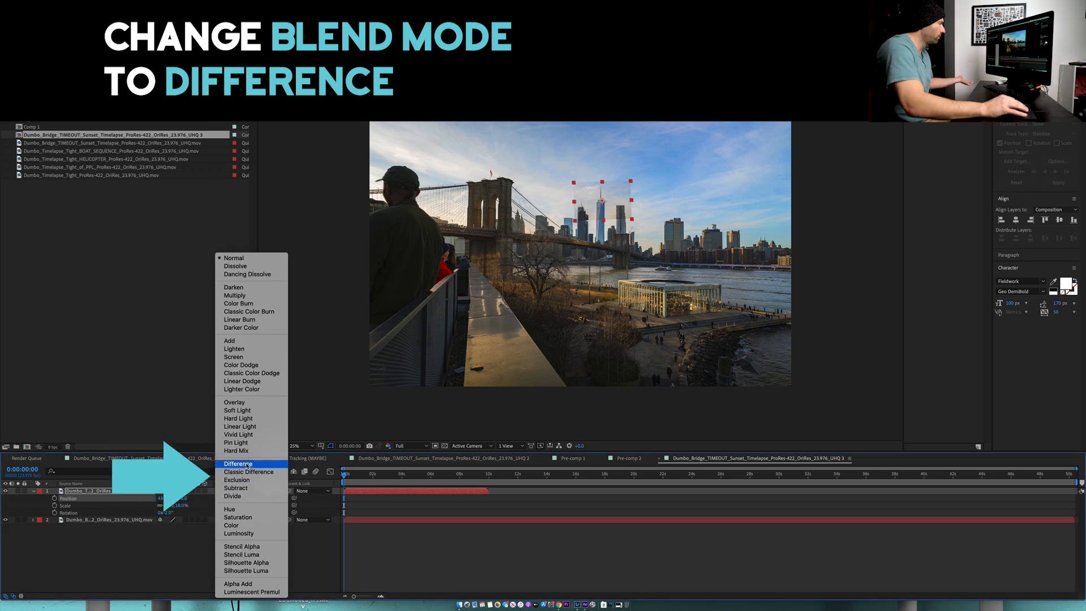
{"action": "left_click", "coordinate": [239, 464]}
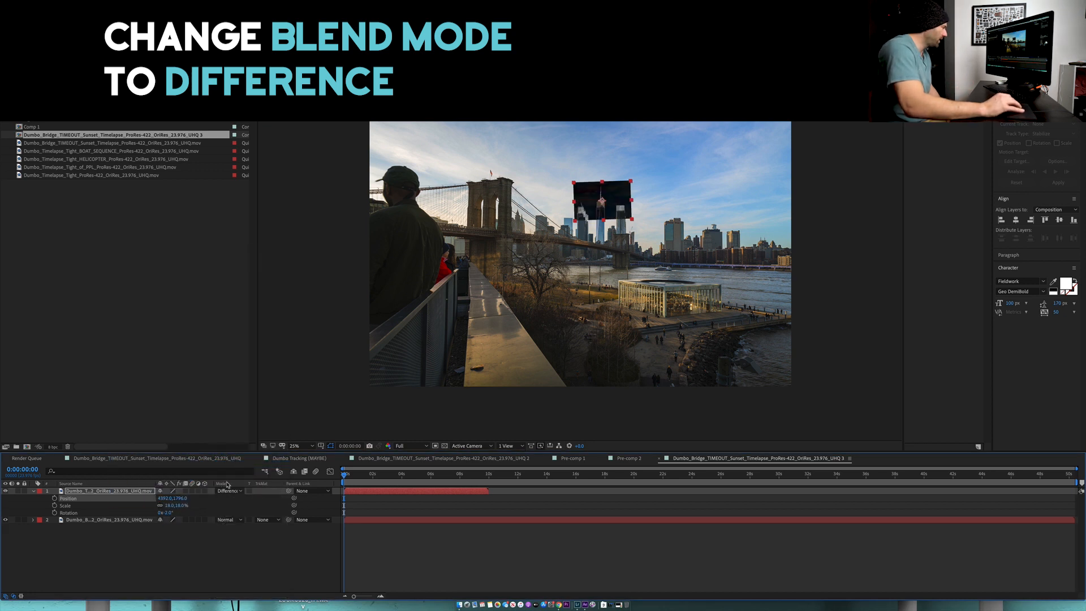
{"action": "right_click", "coordinate": [223, 483]}
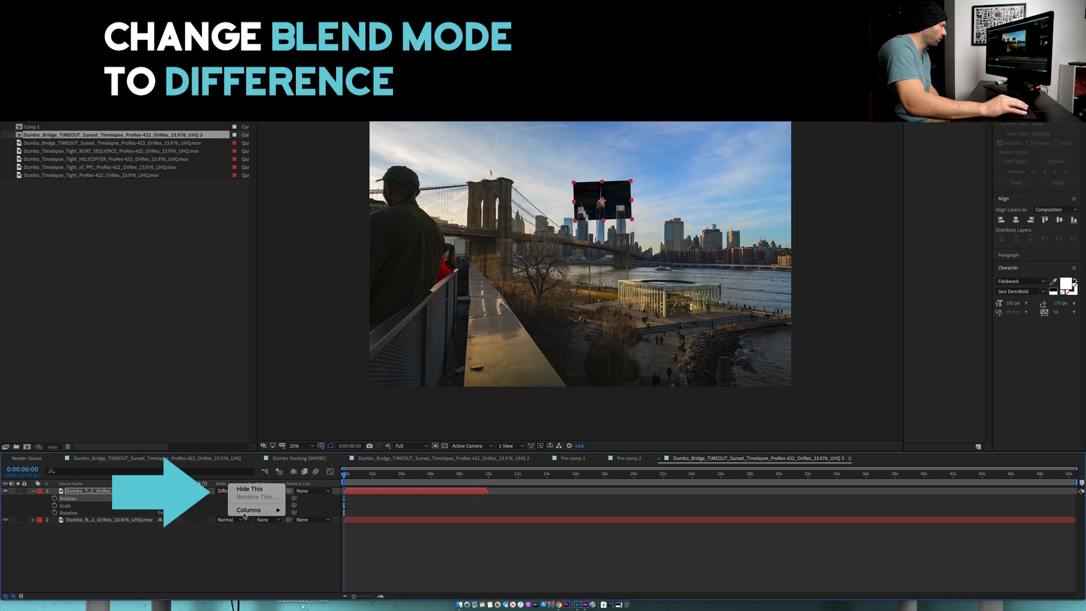
{"action": "left_click", "coordinate": [248, 510]}
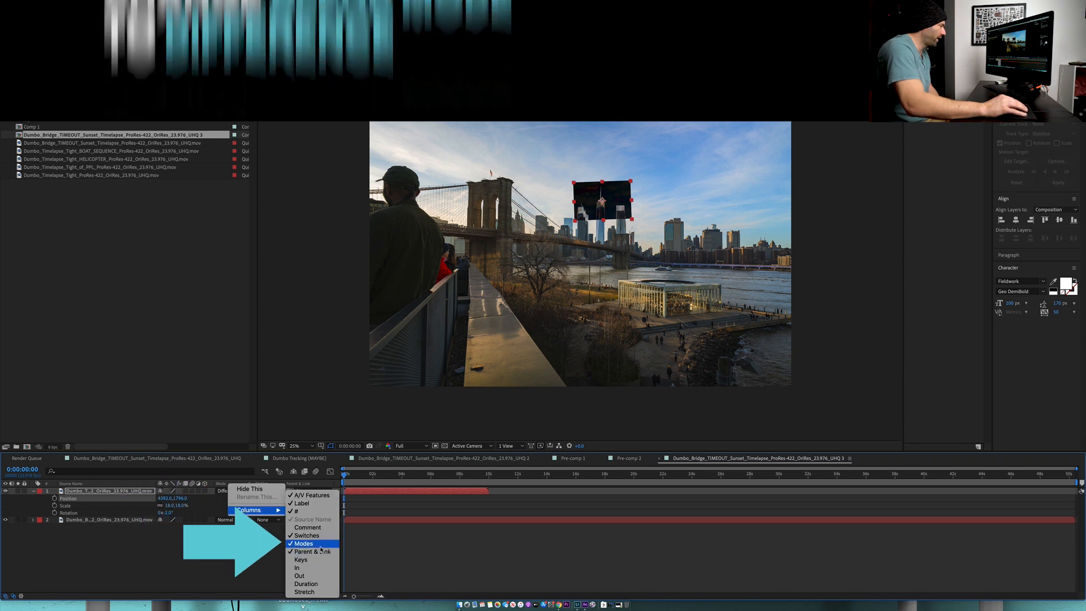
{"action": "left_click", "coordinate": [302, 543]}
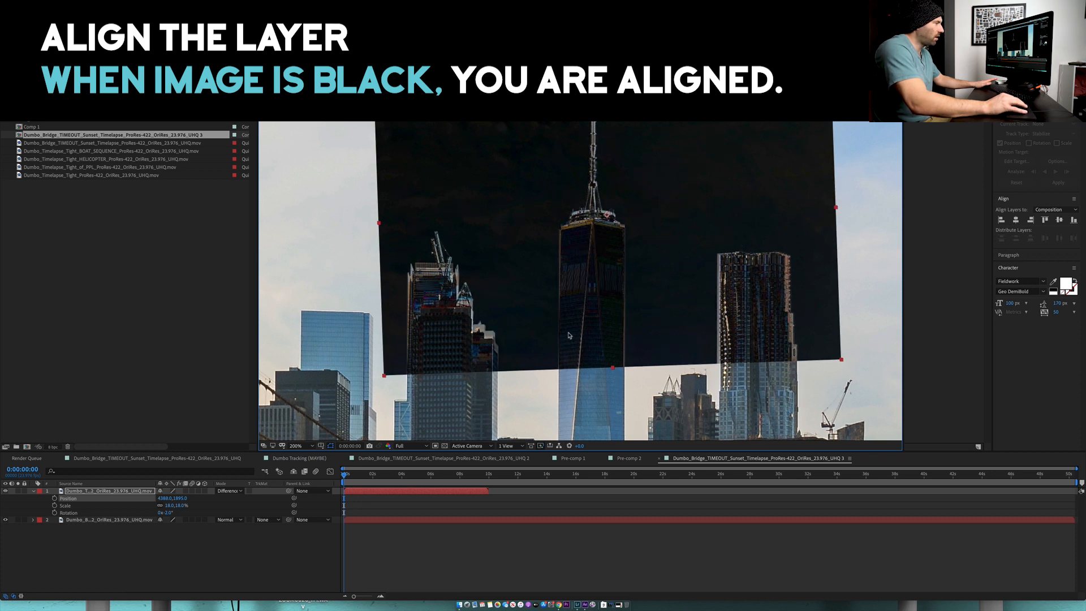
{"action": "mouse_move", "coordinate": [493, 404]}
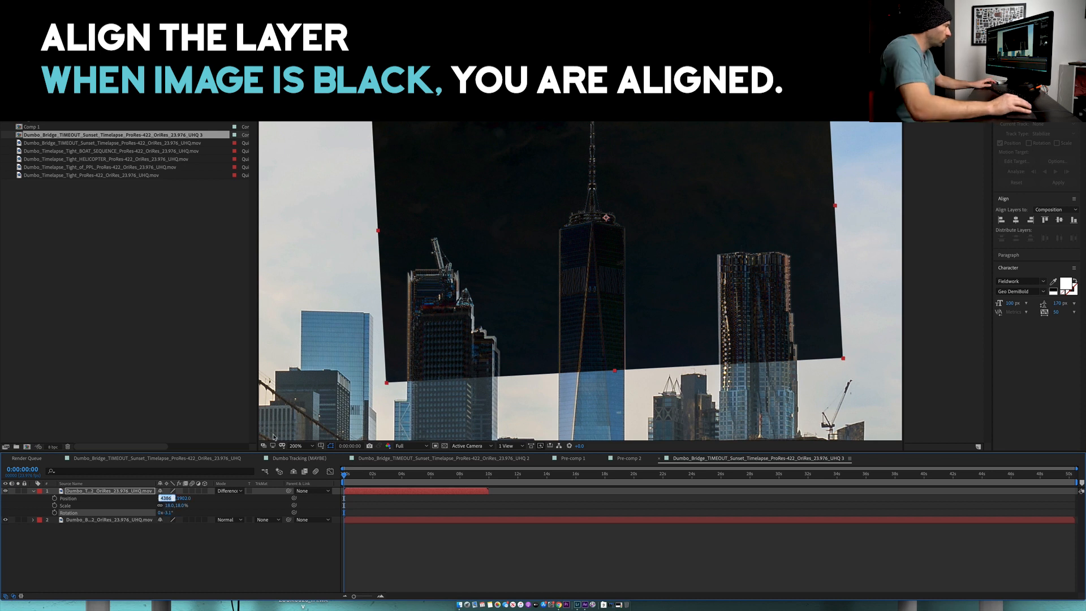
Scrub the skyline layer's position and alignment values until the overlapping towers go nearly black.
{"action": "left_click", "coordinate": [169, 512]}
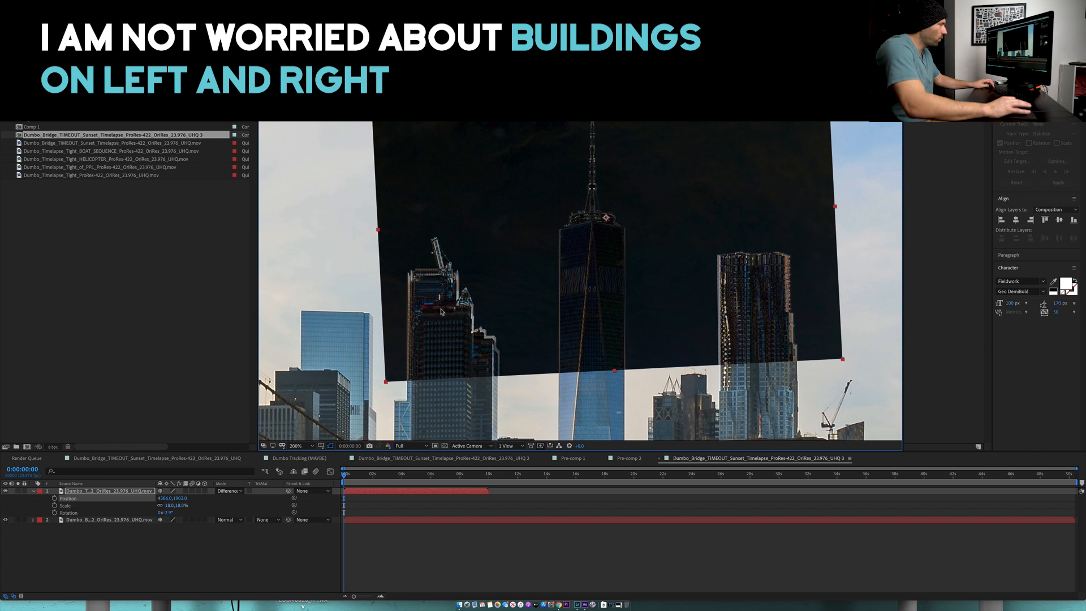
{"action": "left_click", "coordinate": [32, 490]}
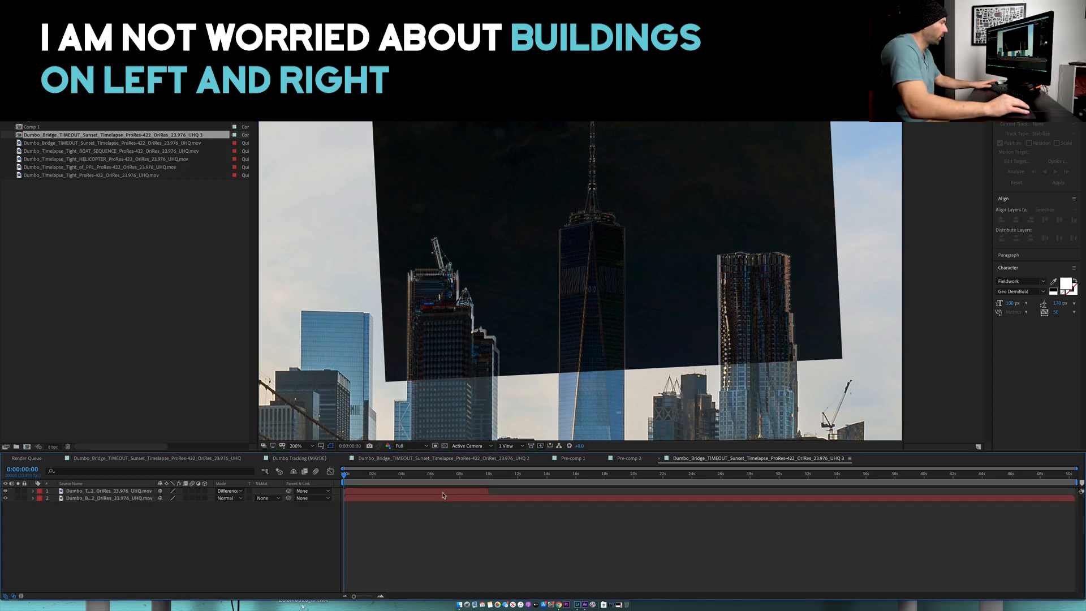
{"action": "left_click", "coordinate": [185, 5]}
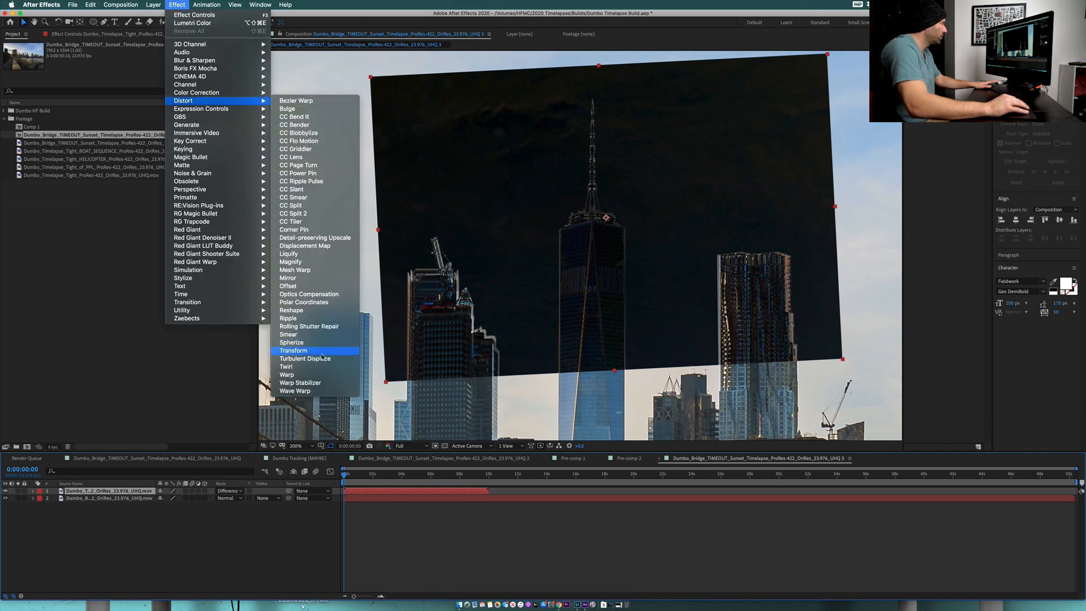
{"action": "left_click", "coordinate": [293, 350]}
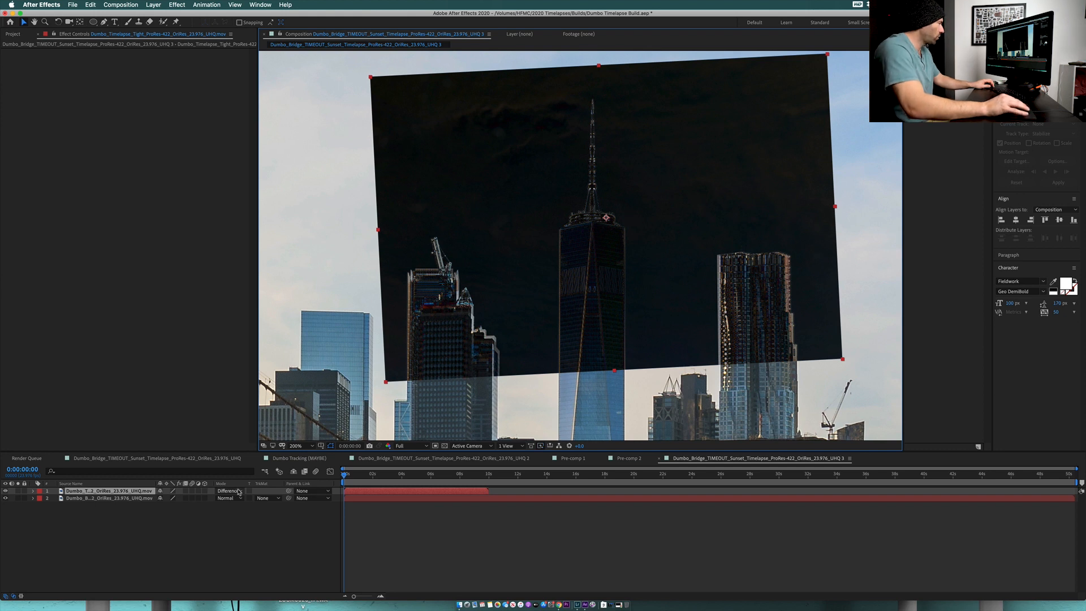
Switch the skyline layer back to Normal blending so the tower shows in full colour.
{"action": "left_click", "coordinate": [229, 490]}
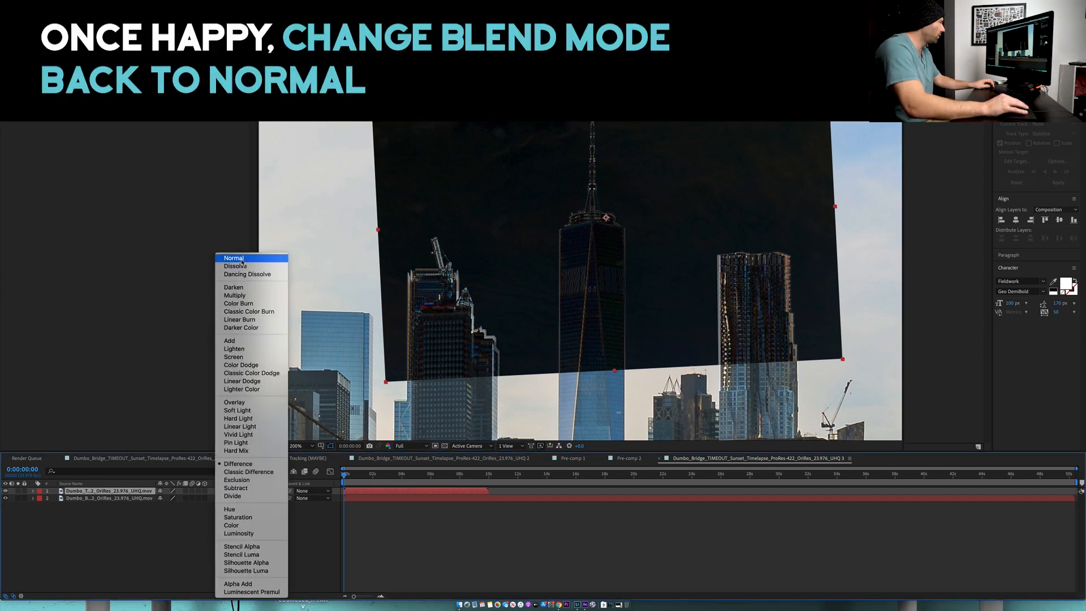
{"action": "left_click", "coordinate": [233, 258]}
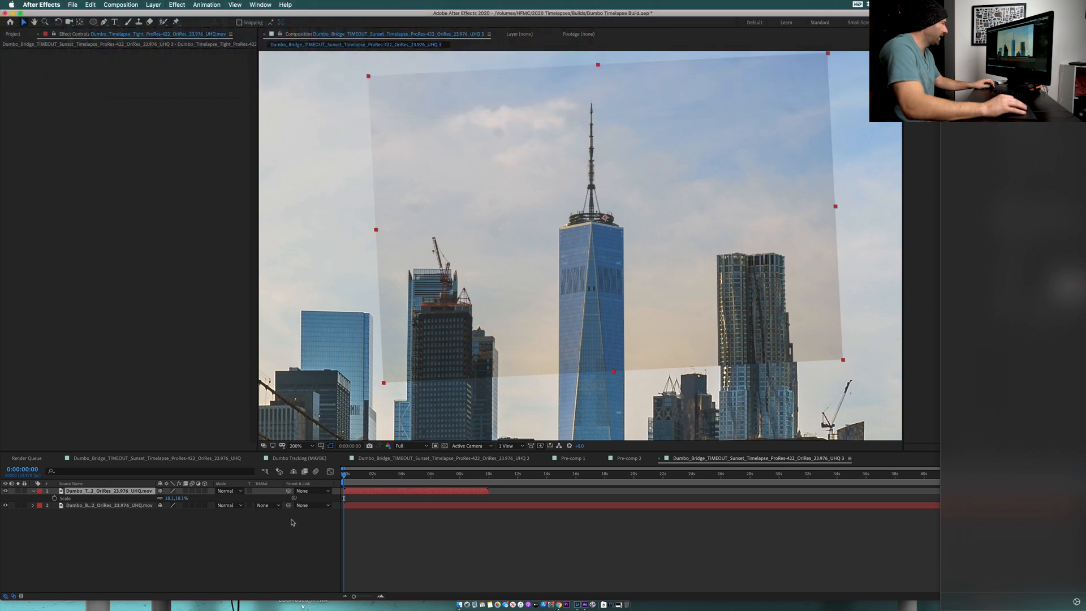
{"action": "left_click", "coordinate": [297, 446]}
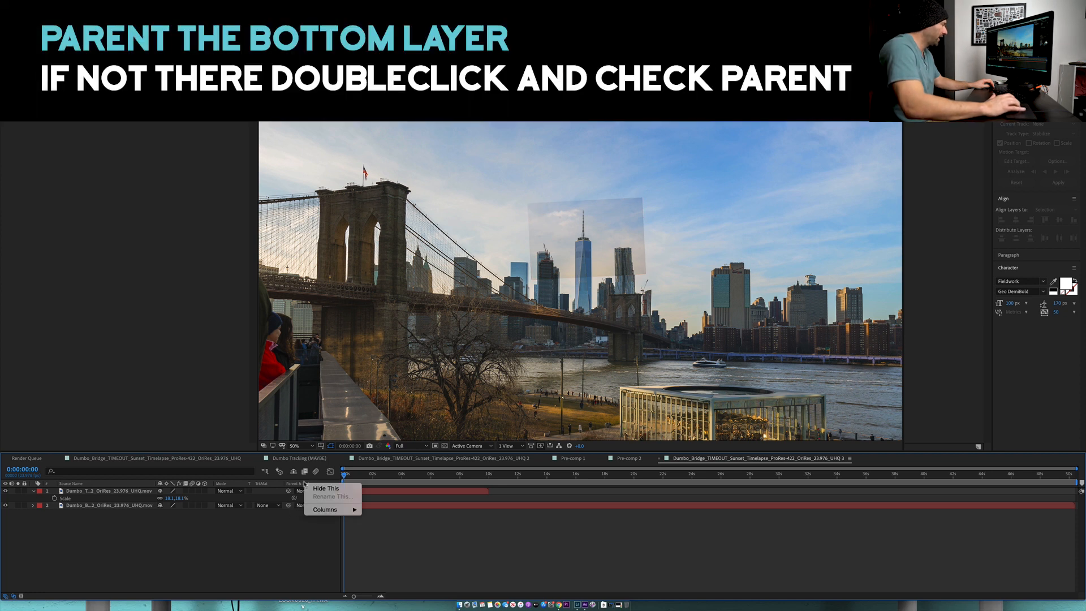
{"action": "mouse_move", "coordinate": [322, 510]}
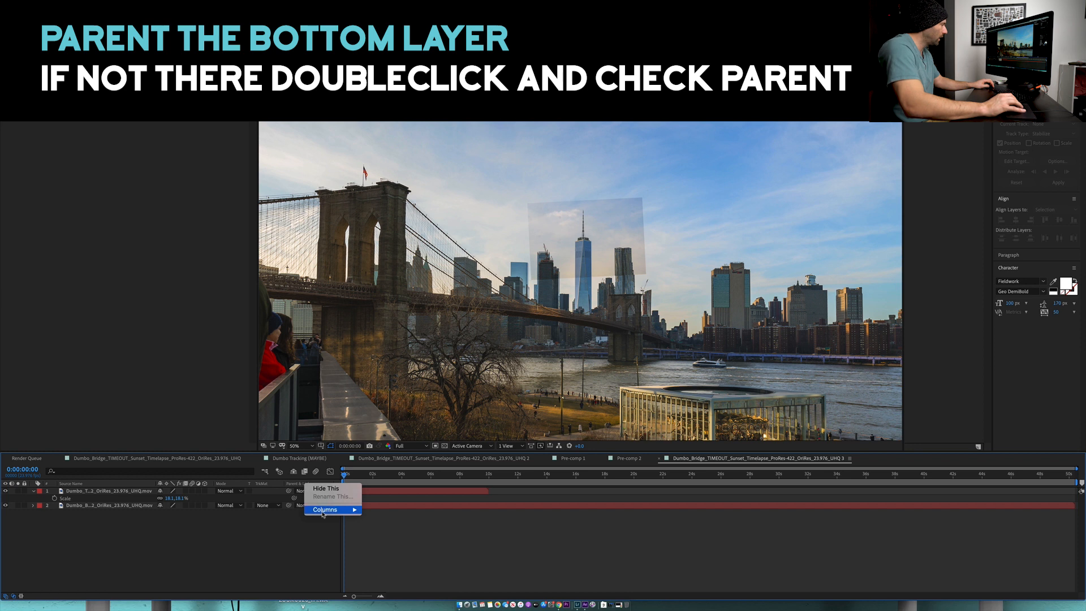
Show the Parent column and parent the wide bridge layer to the tight skyline layer.
{"action": "left_click", "coordinate": [323, 511]}
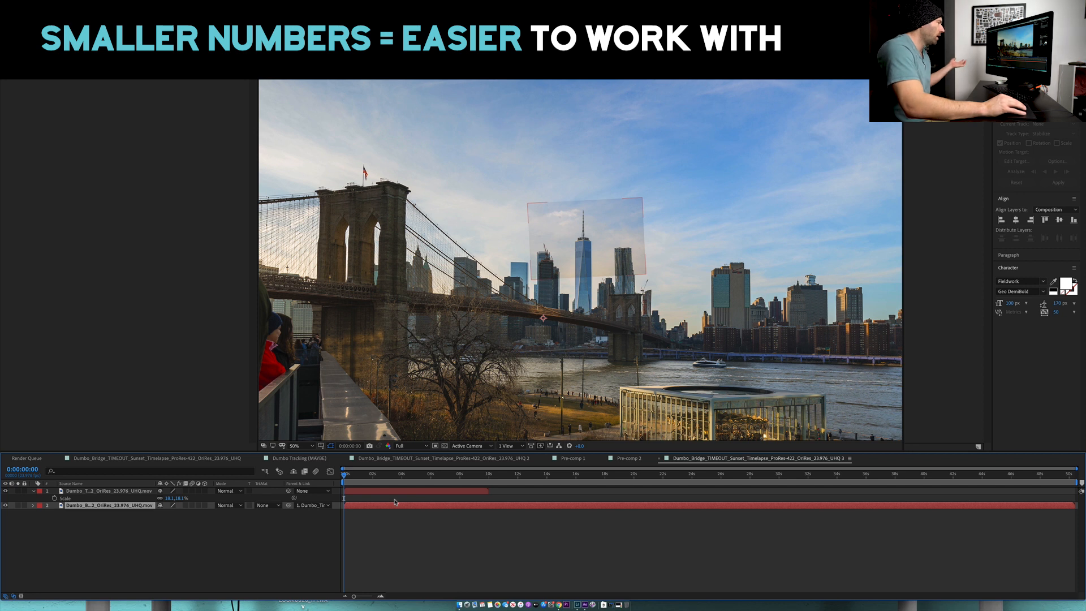
{"action": "mouse_move", "coordinate": [546, 490]}
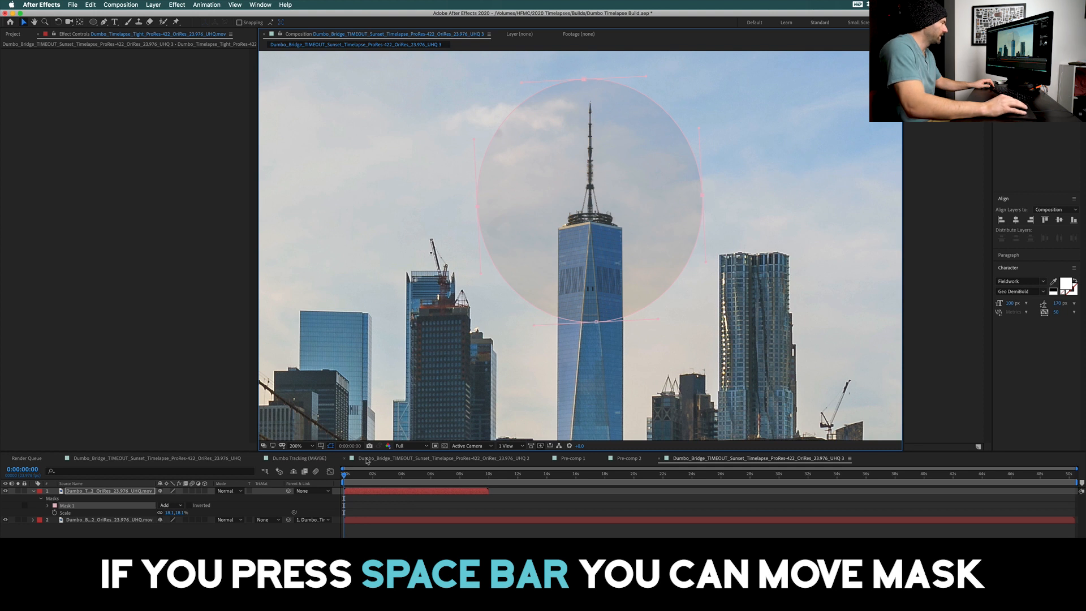
Draw a feathered oval mask around One World Trade on the skyline layer.
{"action": "key", "text": "f"}
{"action": "type", "text": "lumetri color"}
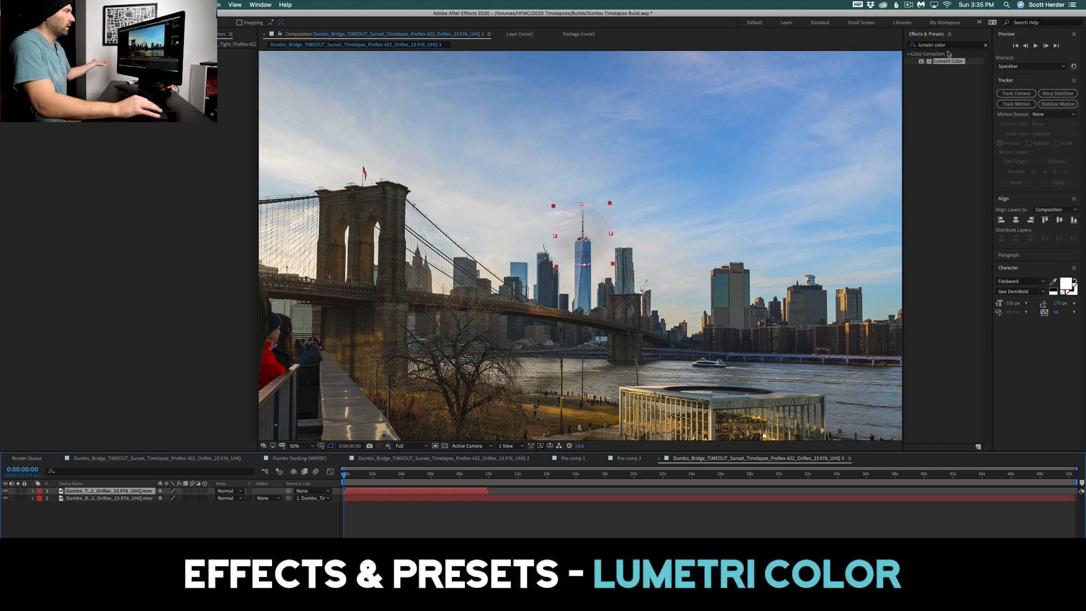
Apply Lumetri Color to the skyline layer and tweak Basic Correction exposure, highlights and shadows.
{"action": "left_click", "coordinate": [953, 61]}
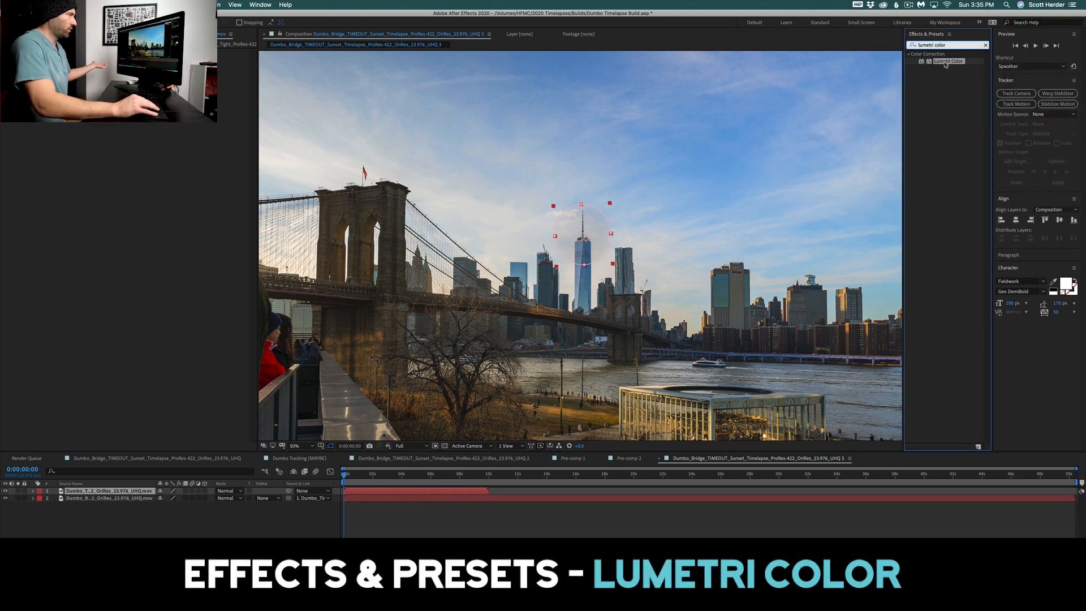
{"action": "double_click", "coordinate": [953, 61]}
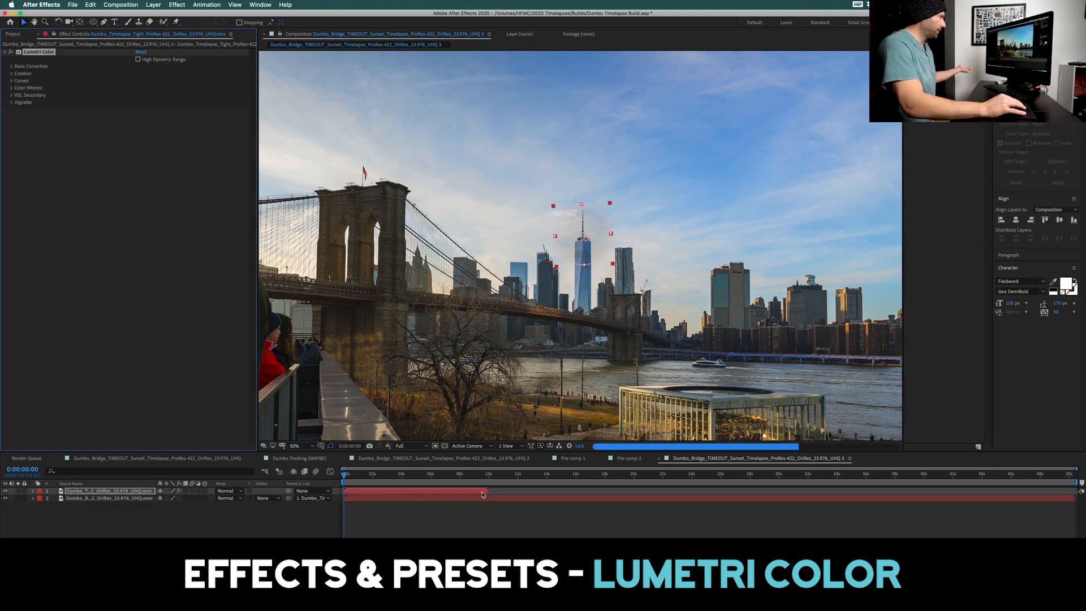
{"action": "left_click", "coordinate": [13, 66]}
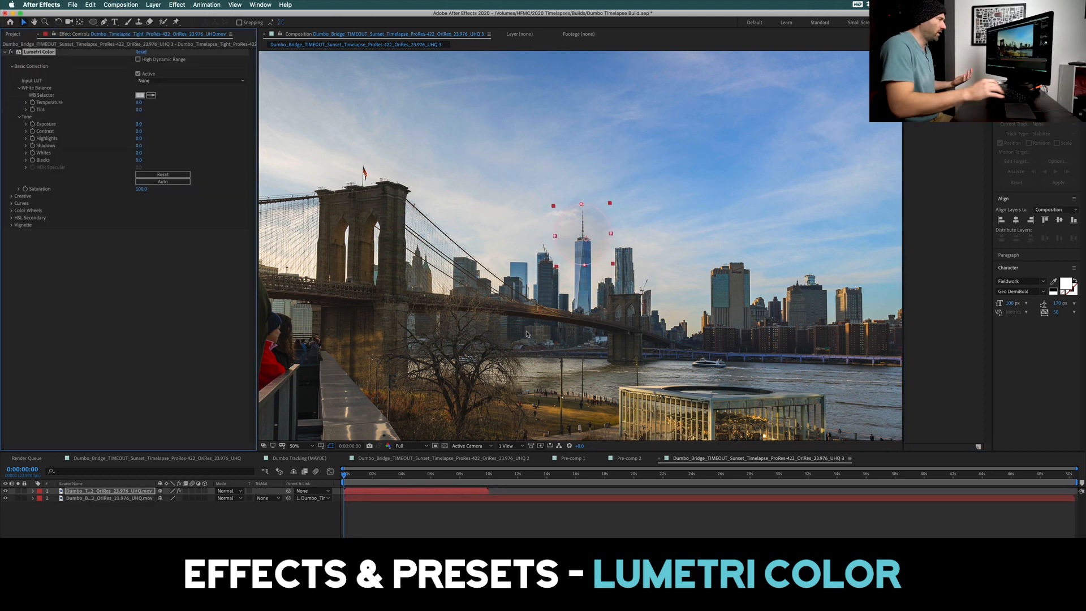
{"action": "left_click", "coordinate": [295, 446]}
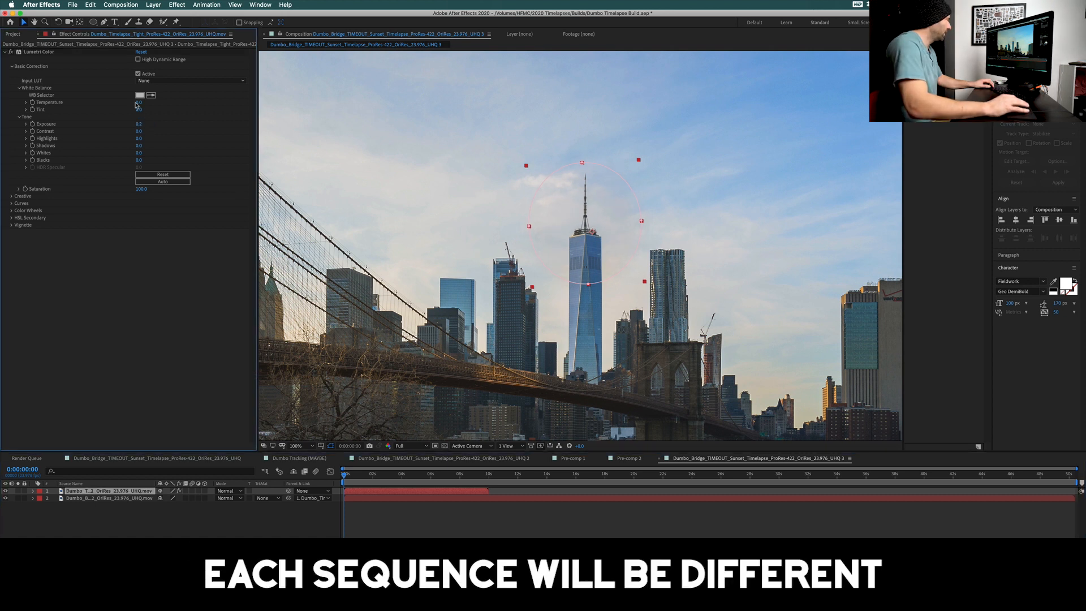
{"action": "double_click", "coordinate": [142, 103]}
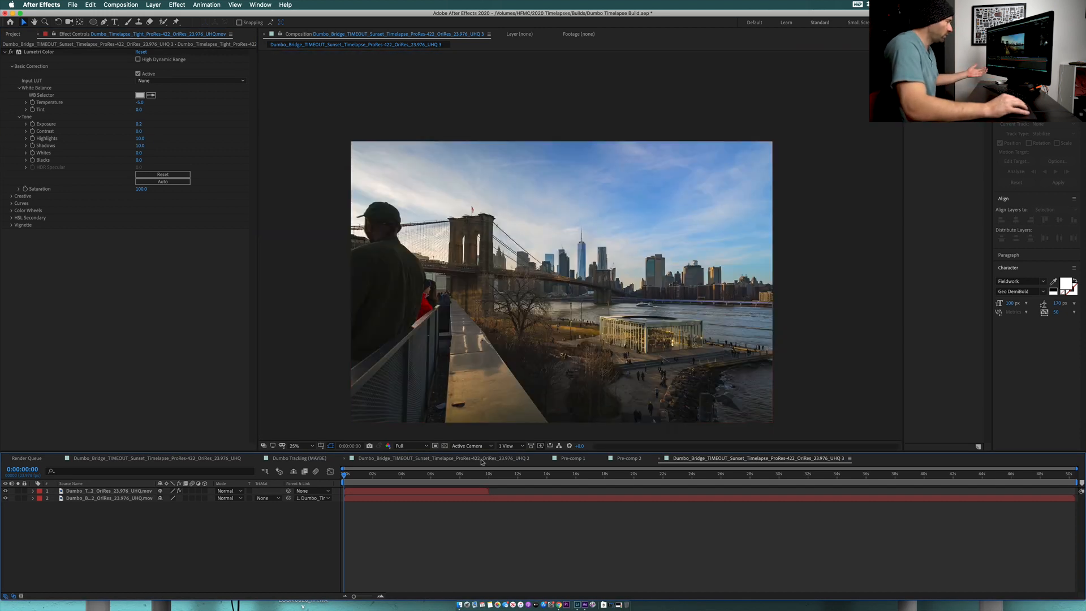
Change the composition's width and height to smaller custom dimensions in Composition Settings.
{"action": "left_click", "coordinate": [12, 34]}
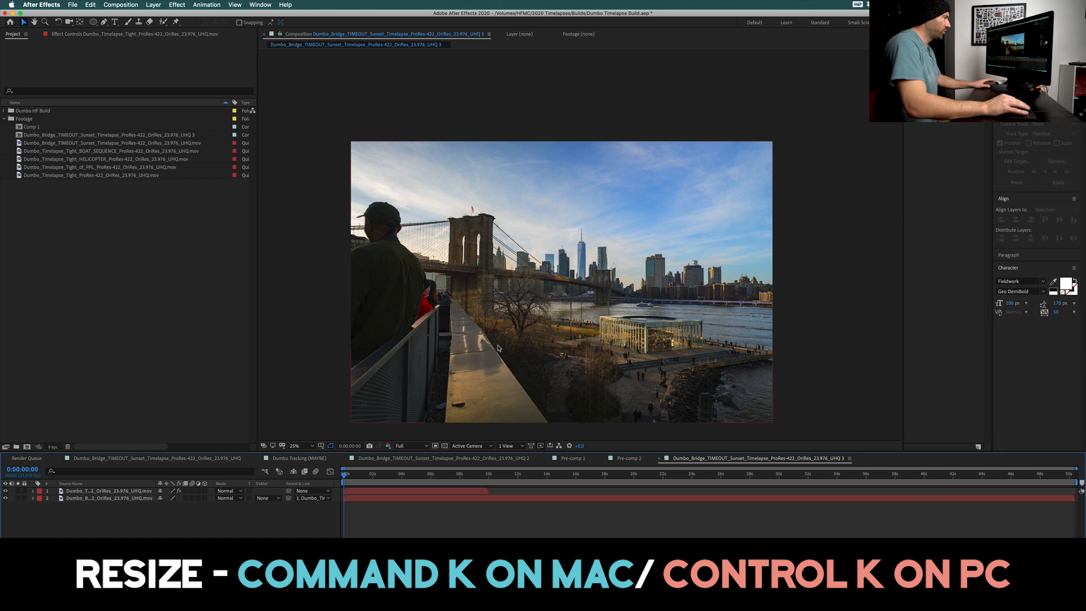
{"action": "mouse_move", "coordinate": [591, 180]}
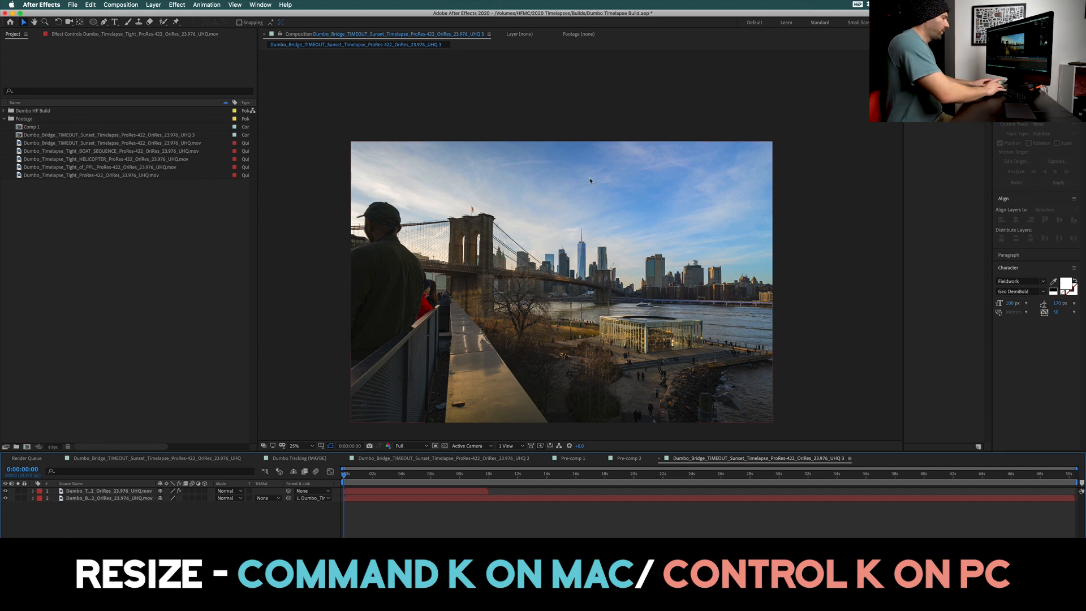
{"action": "key", "text": "cmd+k"}
{"action": "type", "text": "192"}
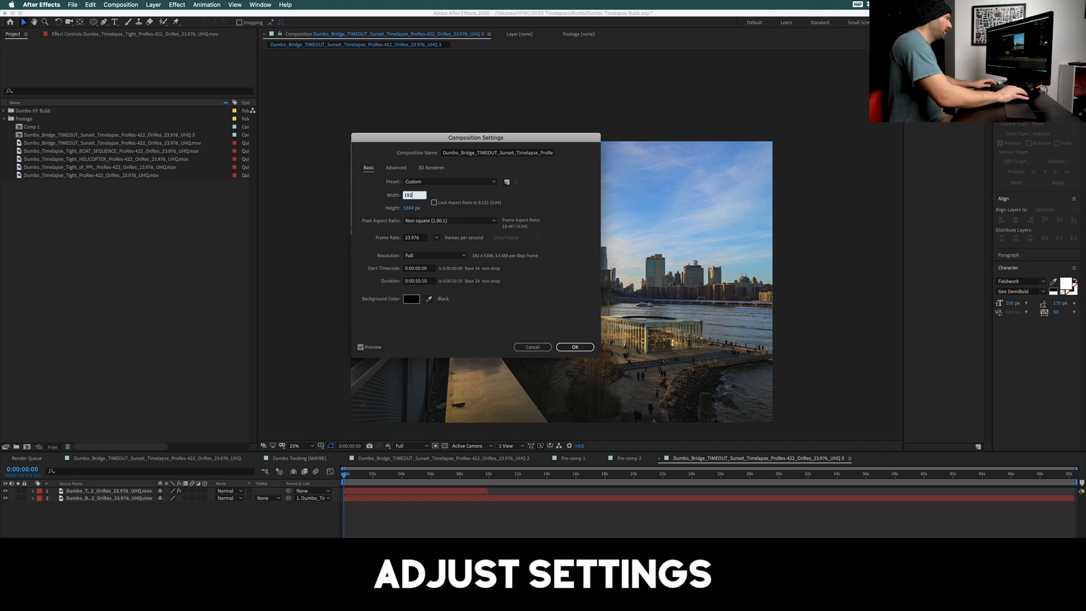
{"action": "left_click", "coordinate": [574, 347]}
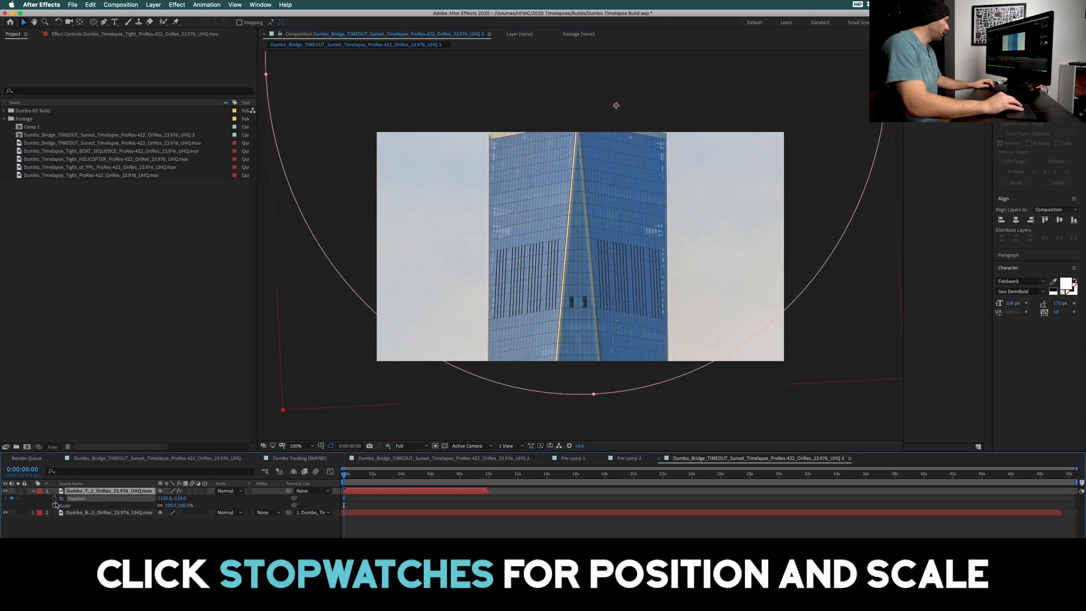
Keyframe Position and Scale from the tower close-up to a zoomed-out view of the whole bridge.
{"action": "left_click", "coordinate": [353, 474]}
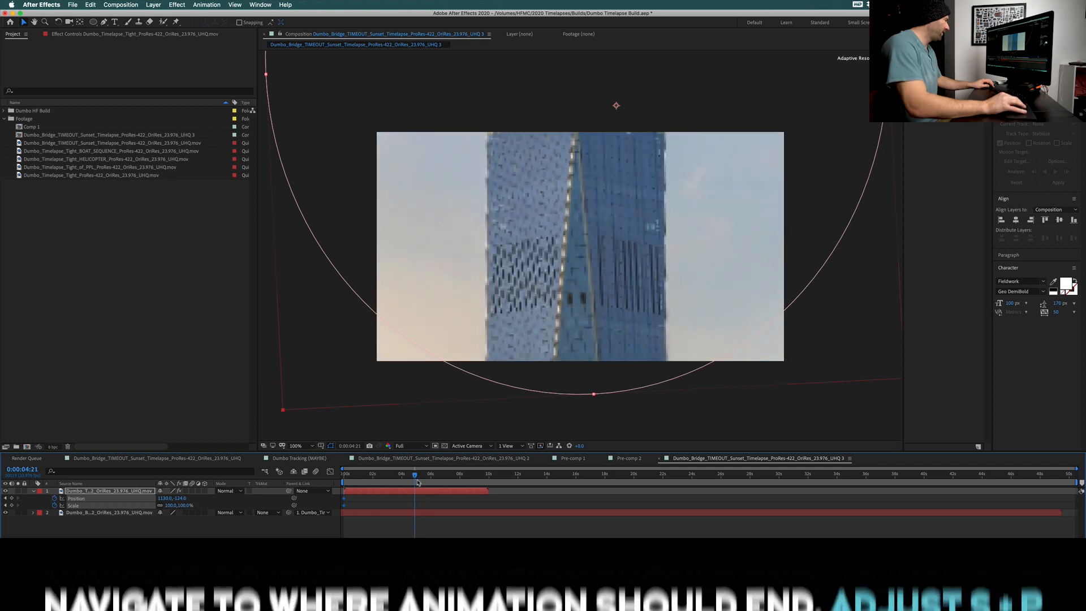
{"action": "double_click", "coordinate": [179, 504]}
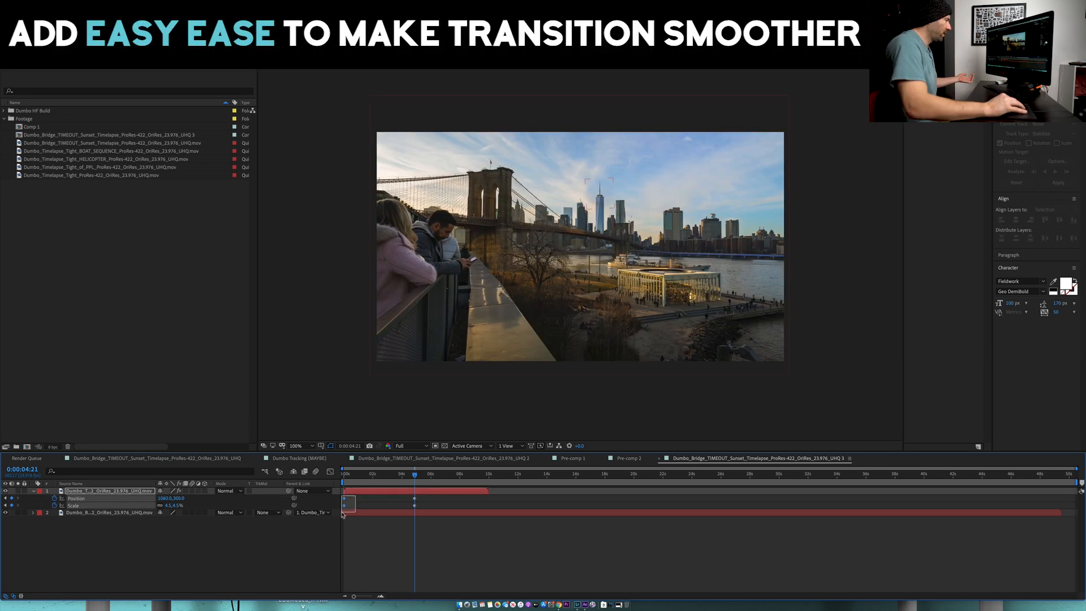
Apply Keyframe Assistant > Easy Ease to the start and end position/scale keyframes.
{"action": "right_click", "coordinate": [344, 505]}
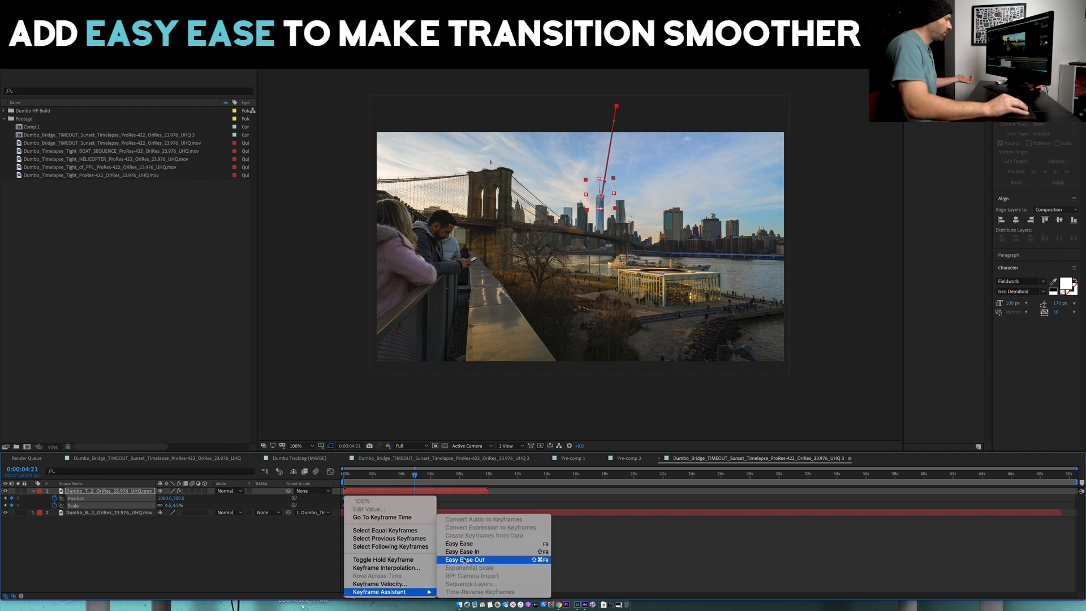
{"action": "left_click", "coordinate": [464, 559]}
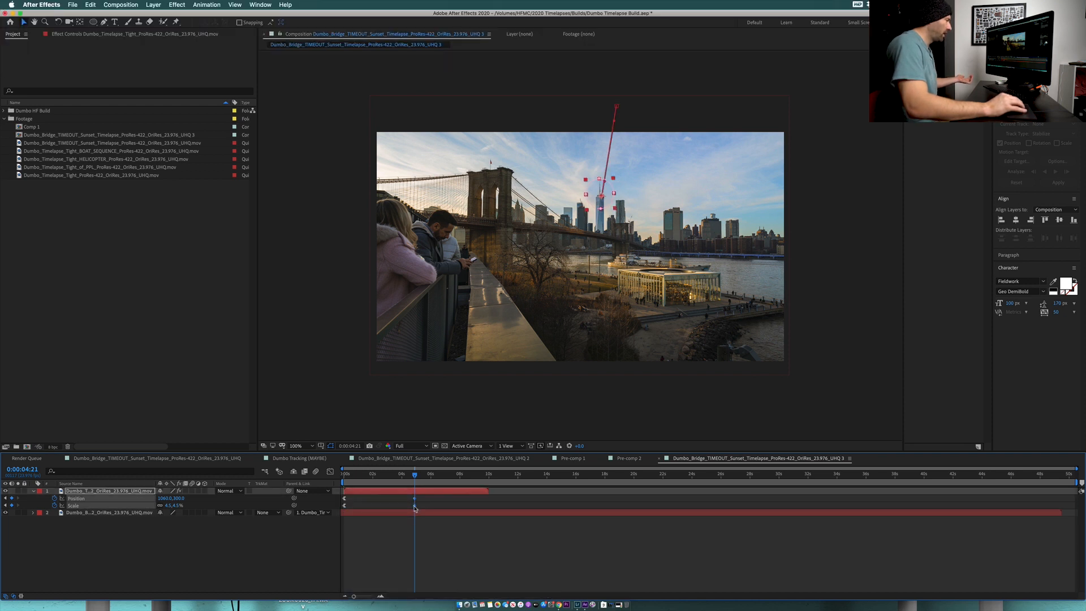
{"action": "right_click", "coordinate": [414, 507]}
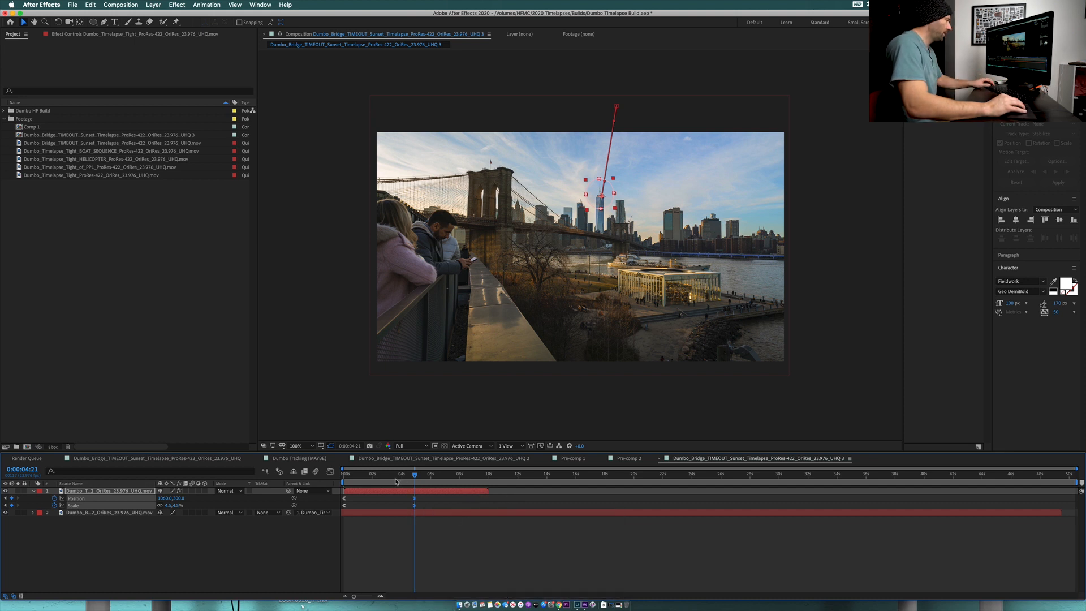
{"action": "mouse_move", "coordinate": [386, 477]}
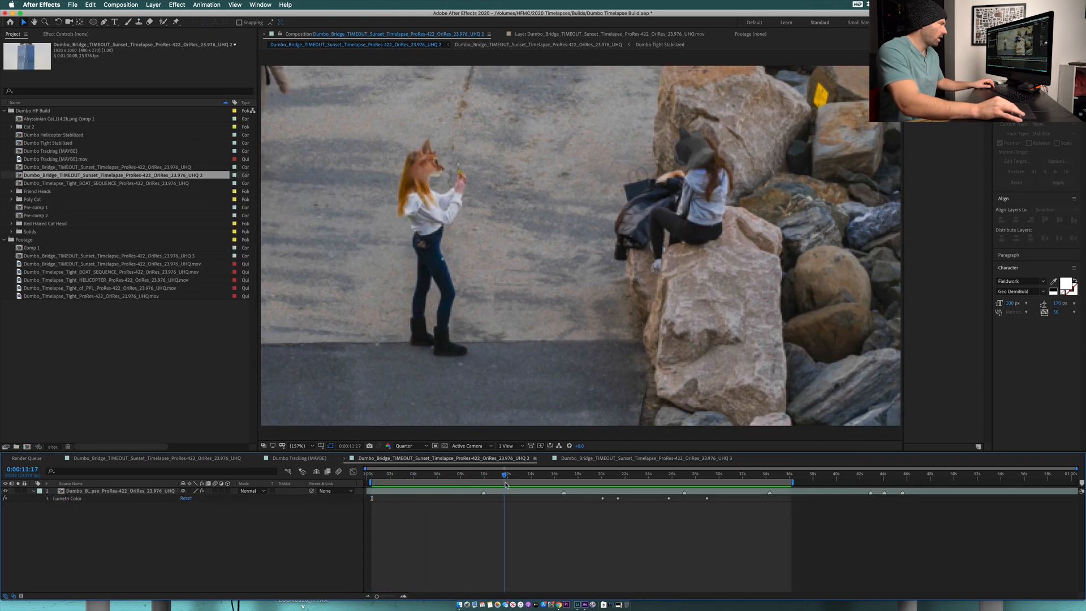
Scrub the Dumbo Bridge composition's time ruler to view later Lumetri Color-keyframed frames.
{"action": "left_click", "coordinate": [615, 474]}
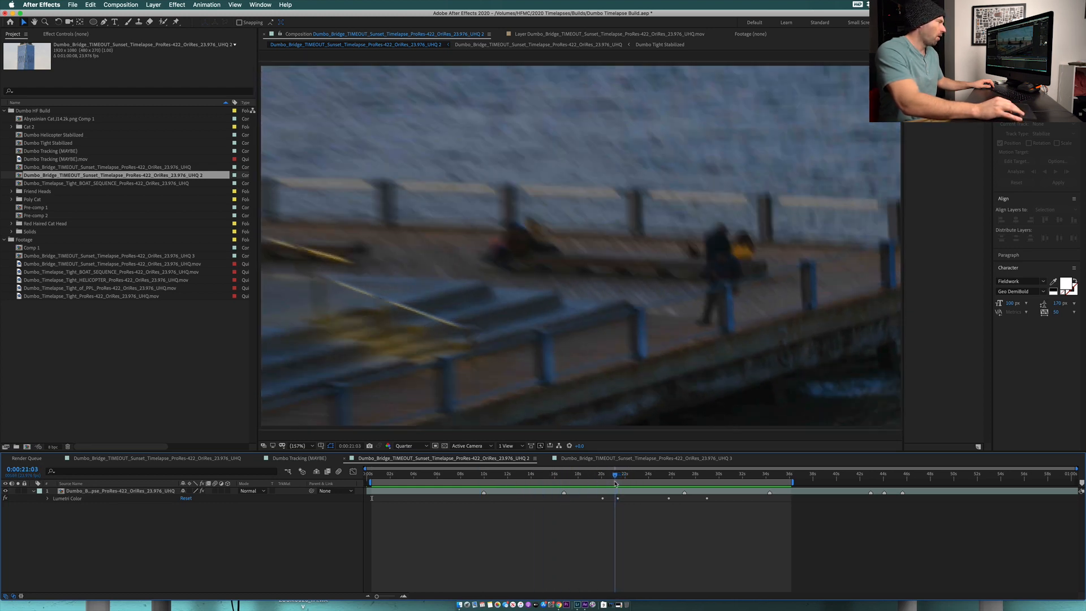
{"action": "left_click", "coordinate": [613, 474]}
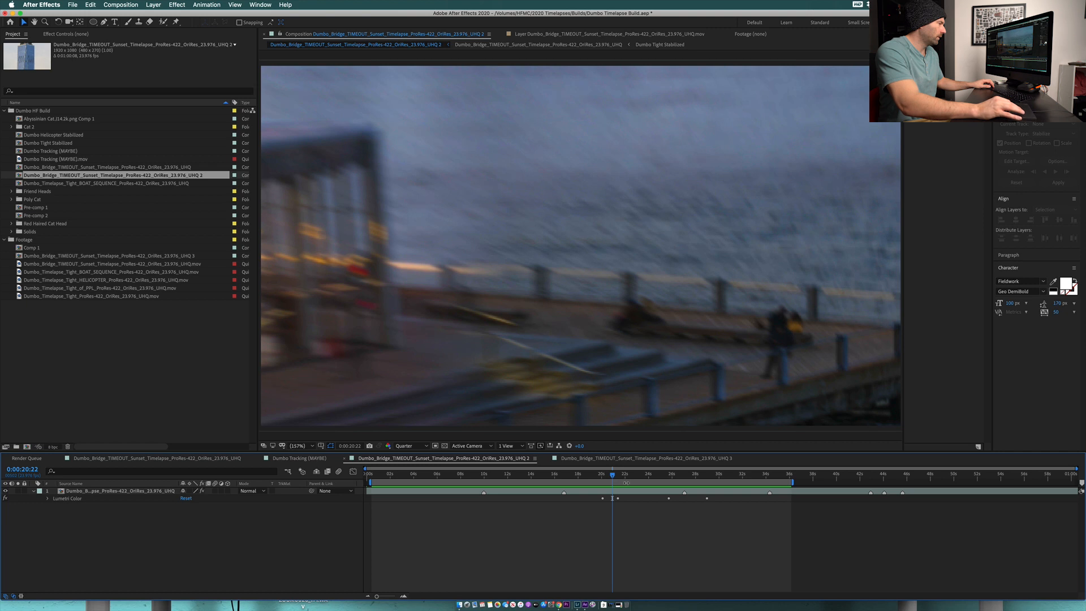